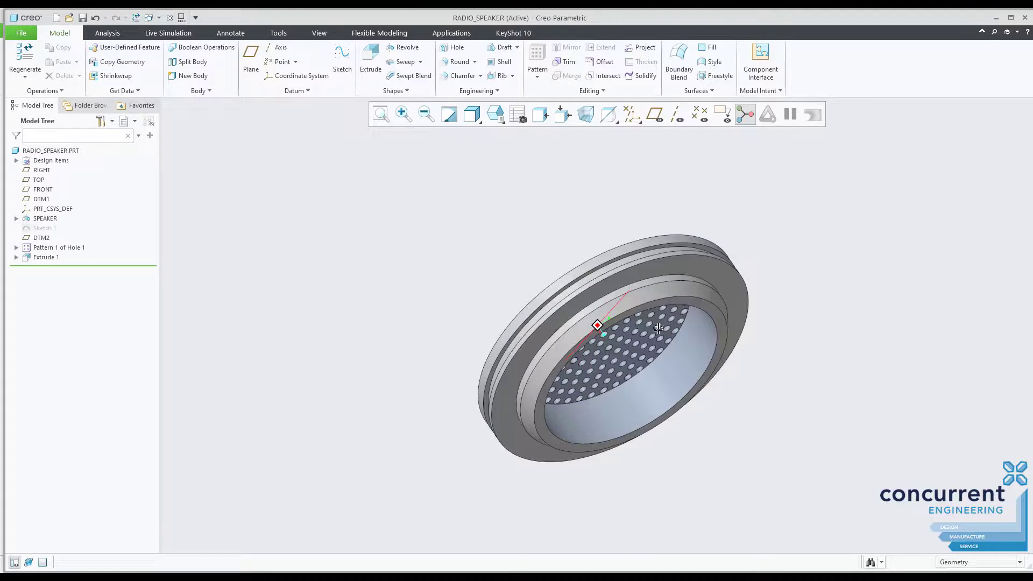
Zoom in on the radio speaker, pick its outer rim edge and start a round.
scroll("up", 3)
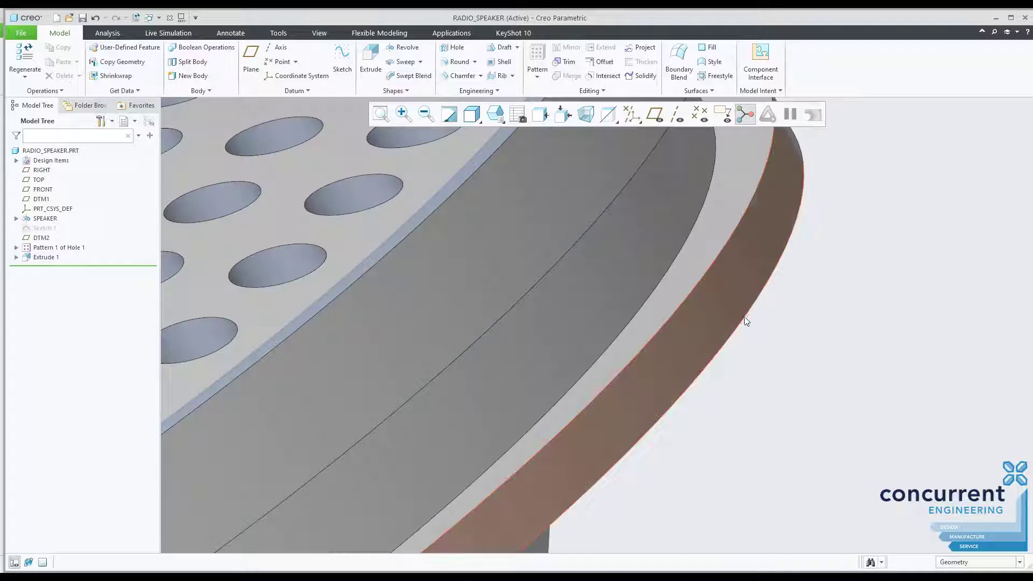
left_click(747, 321)
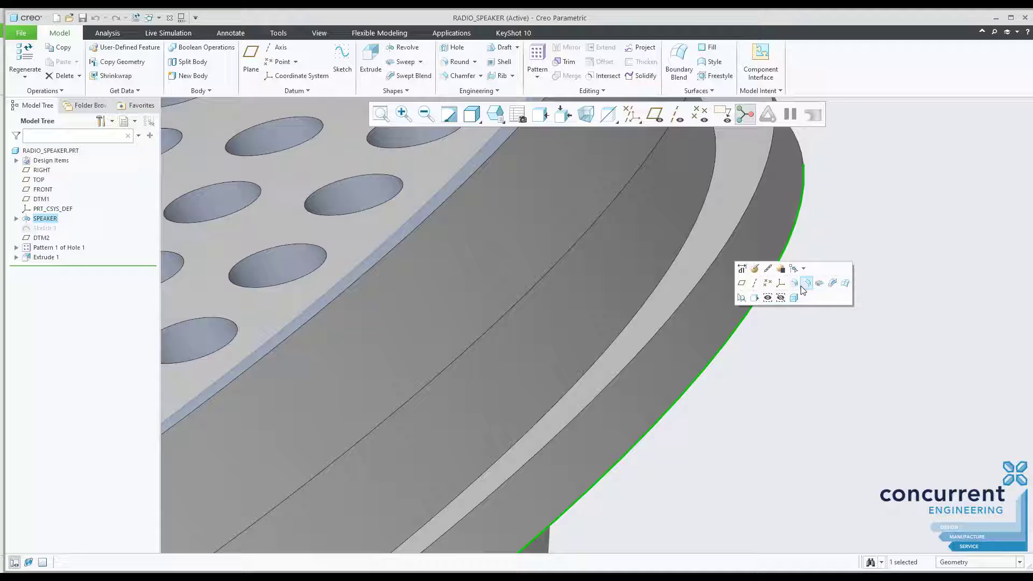
left_click(807, 283)
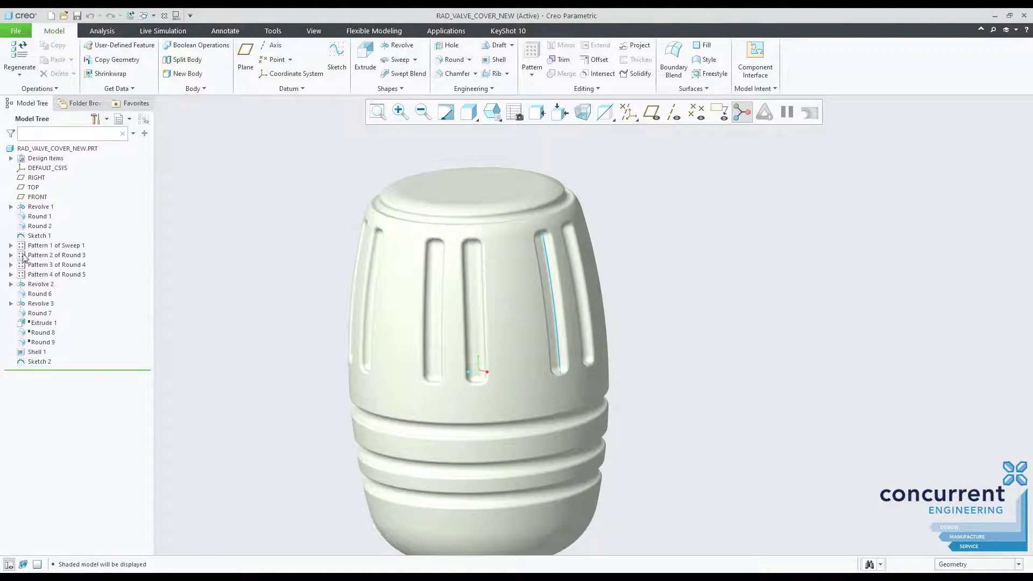
Round the valve cover's slot edge with a 0.70 radius.
left_click(11, 273)
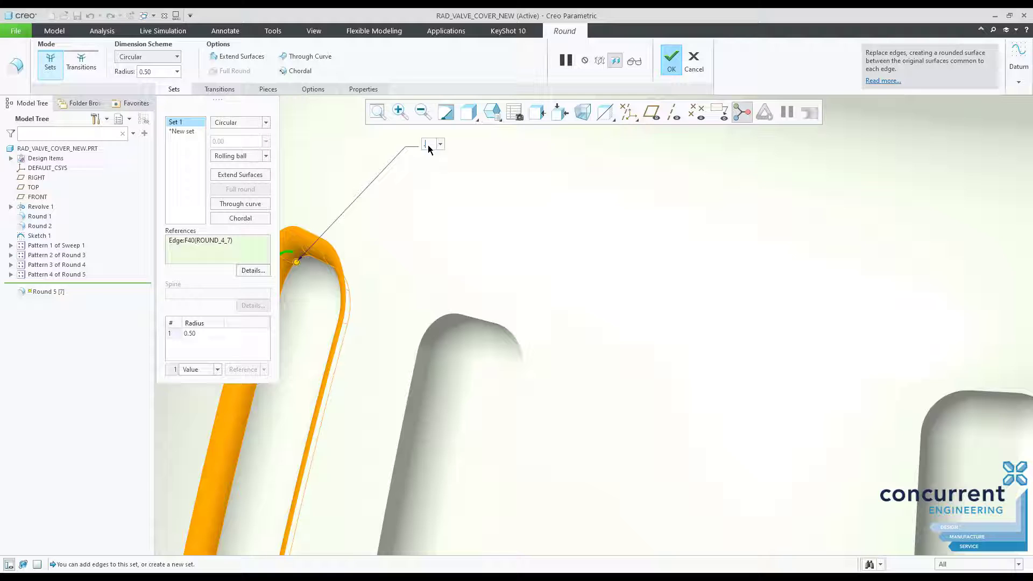
type("0.70")
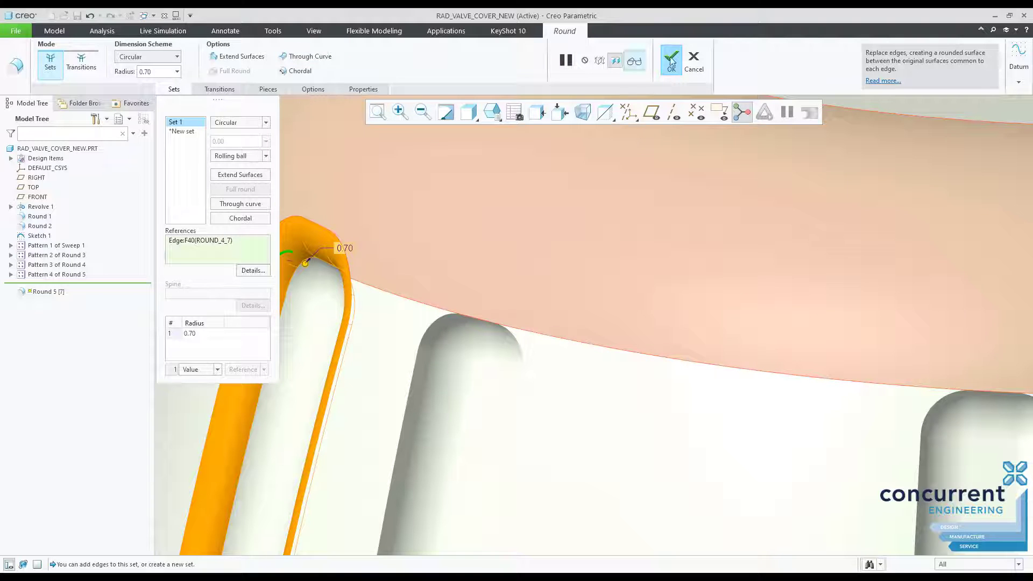
left_click(670, 59)
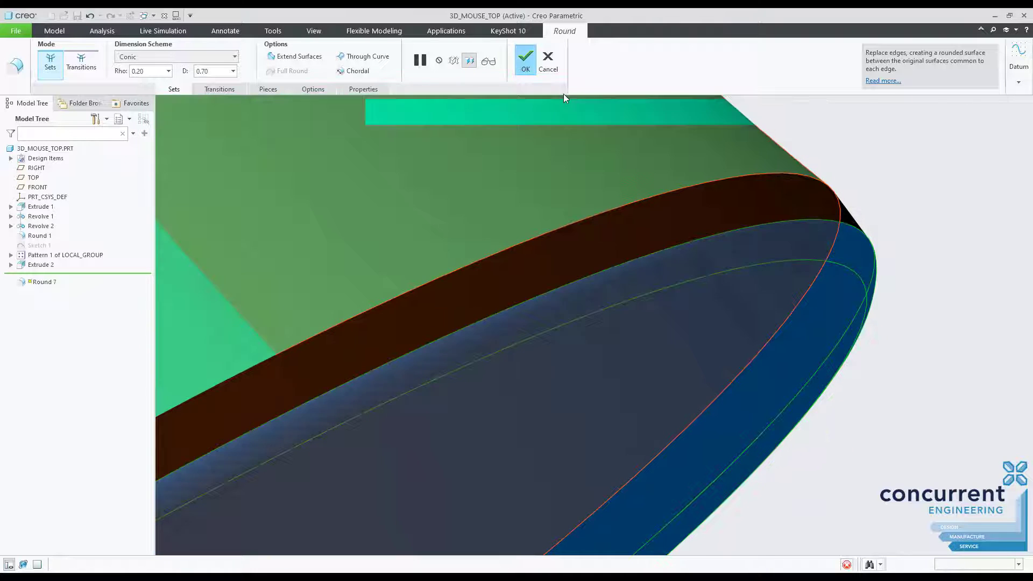
Finish the conic round on the mouse top part.
left_click(525, 59)
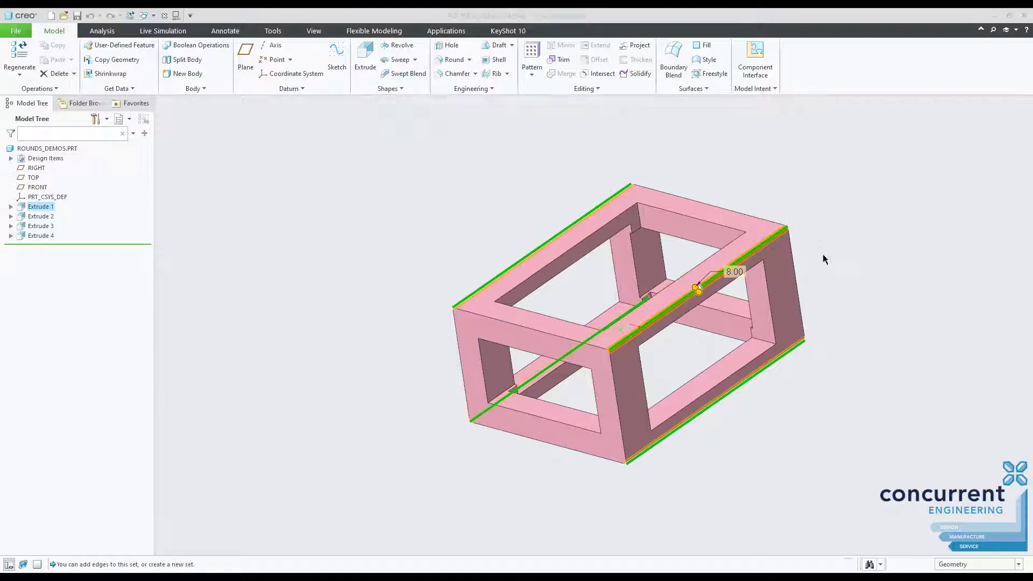
Round the frame's four selected long edges with radius 12.00.
left_click(453, 60)
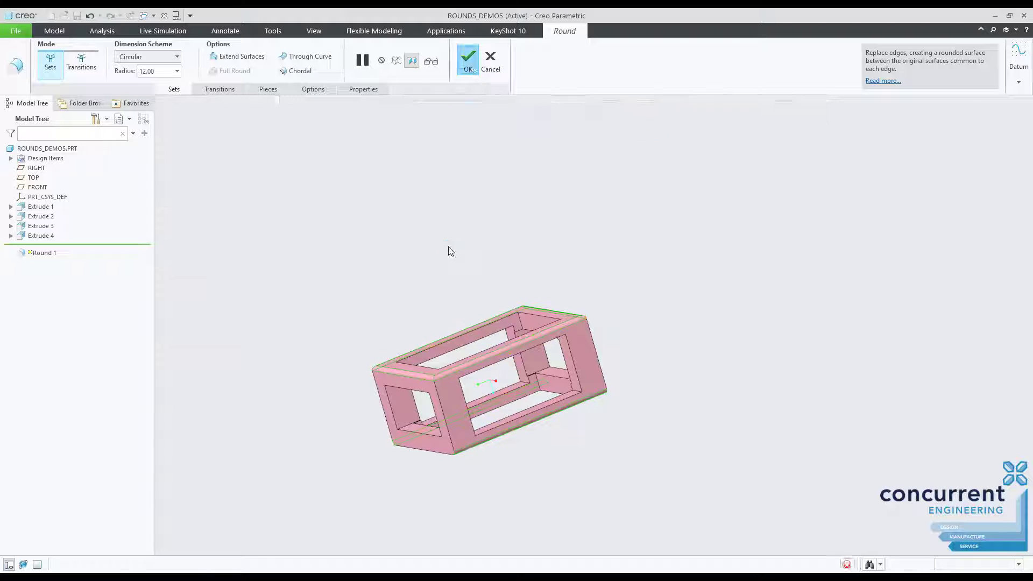
left_click(467, 59)
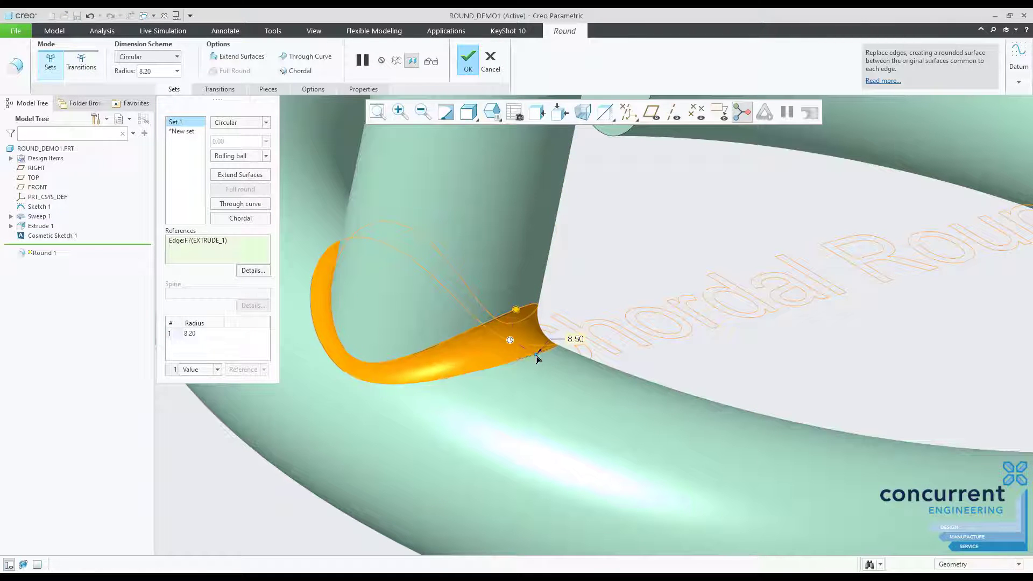
Enlarge the tube-ring junction round to radius 11.30 and finish it.
left_click_drag(539, 355, 552, 362)
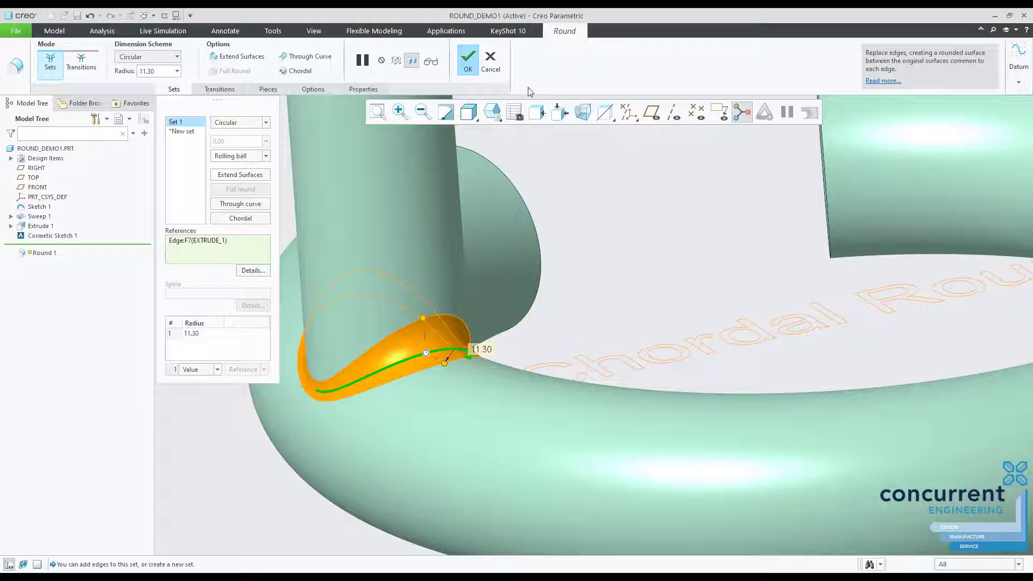
left_click(467, 60)
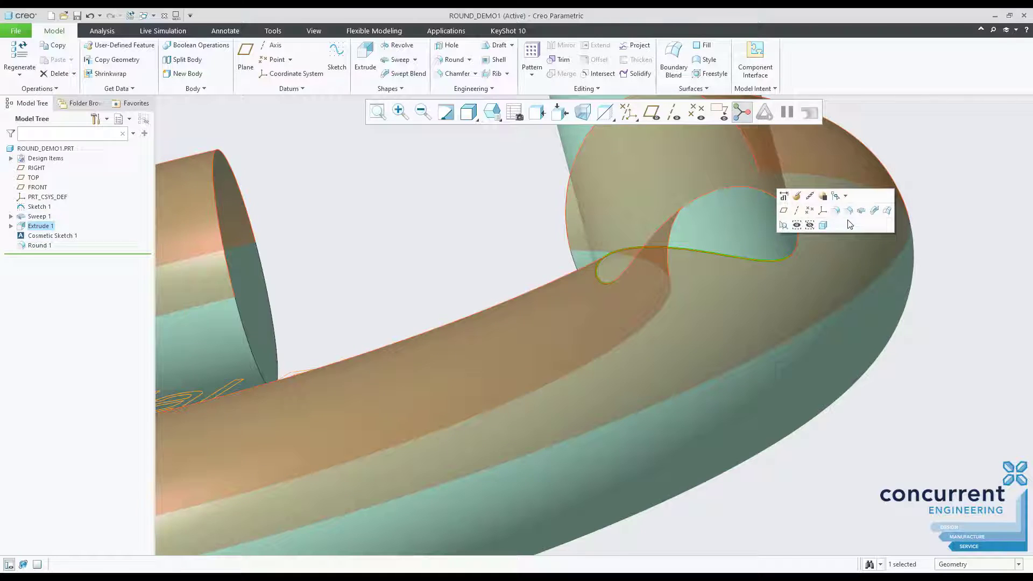
Add a 15.00 chordal round at the tube-ring junction, then begin a tee pipe round.
left_click(451, 59)
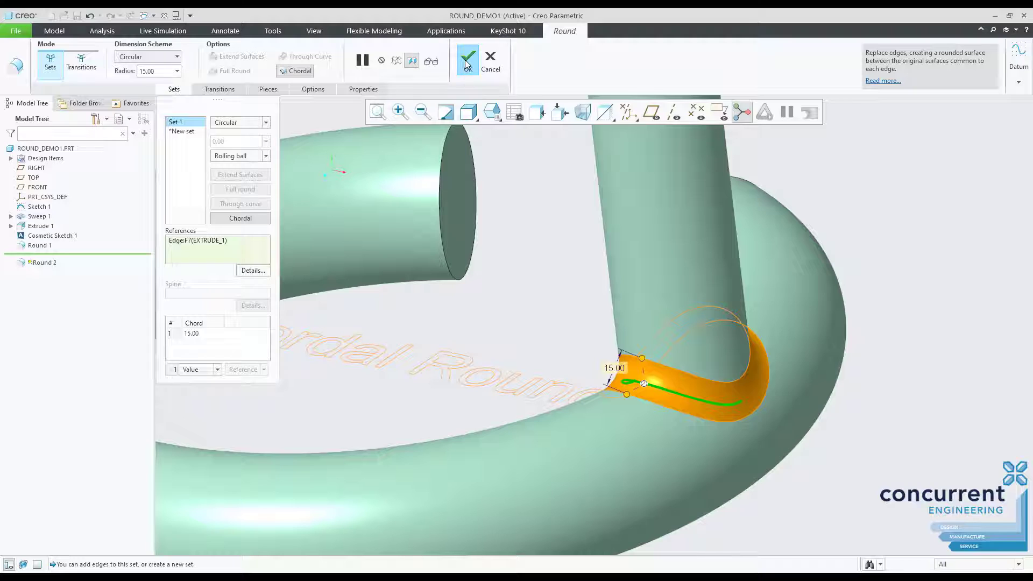
left_click(467, 60)
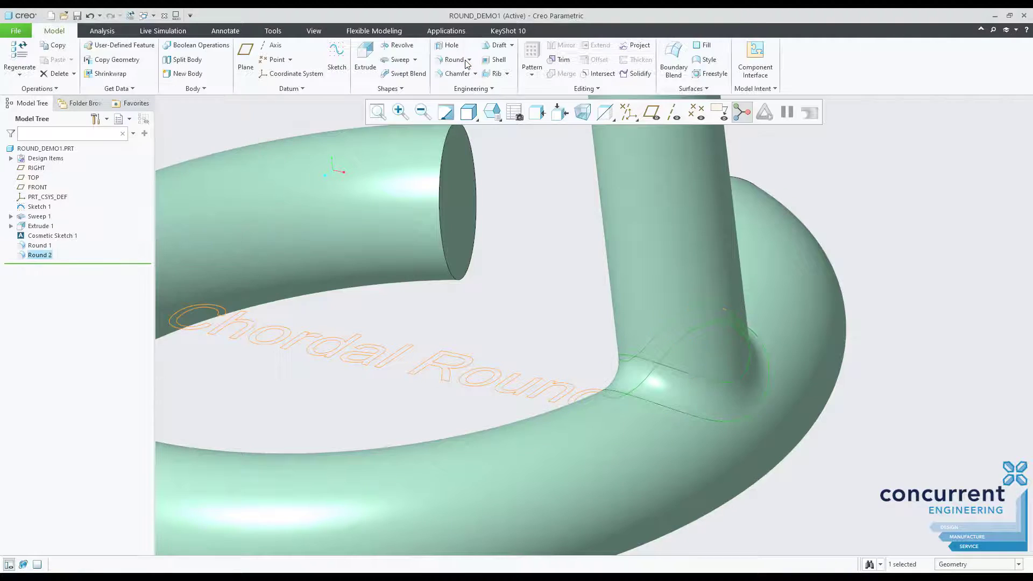
left_click(455, 60)
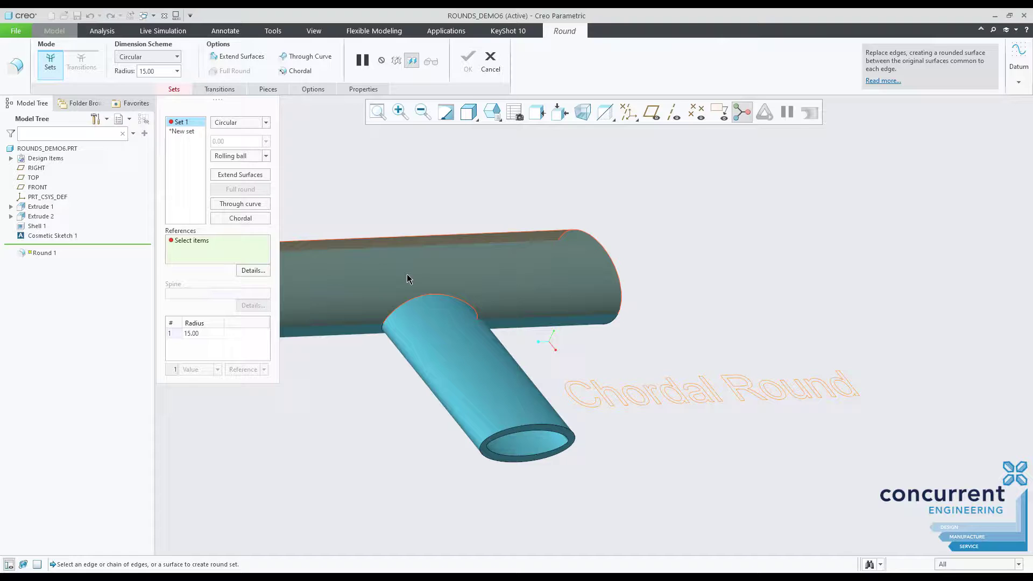
Make the branch-to-main pipe junction round chordal and edit its chord length.
left_click(527, 260)
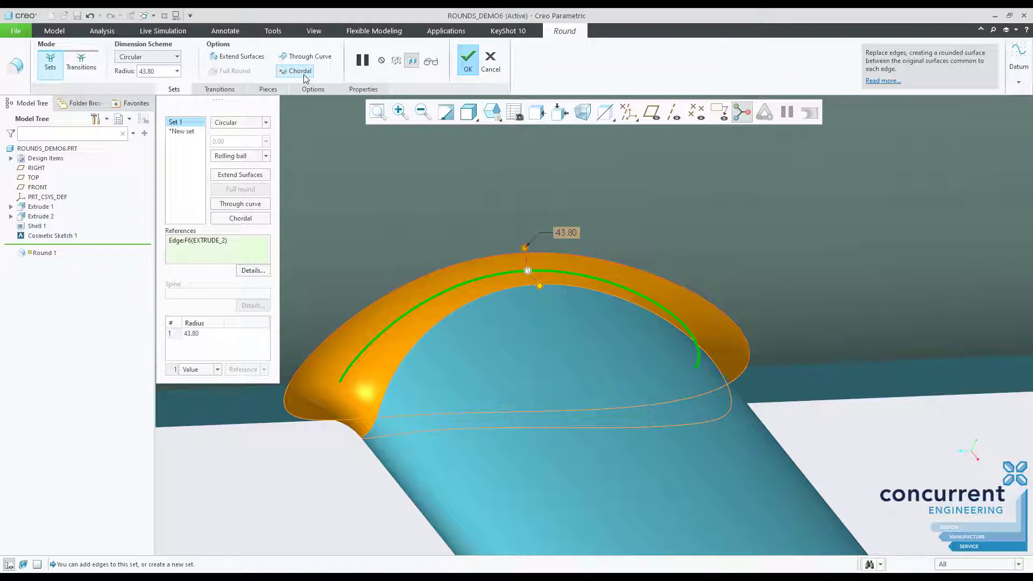
left_click(283, 70)
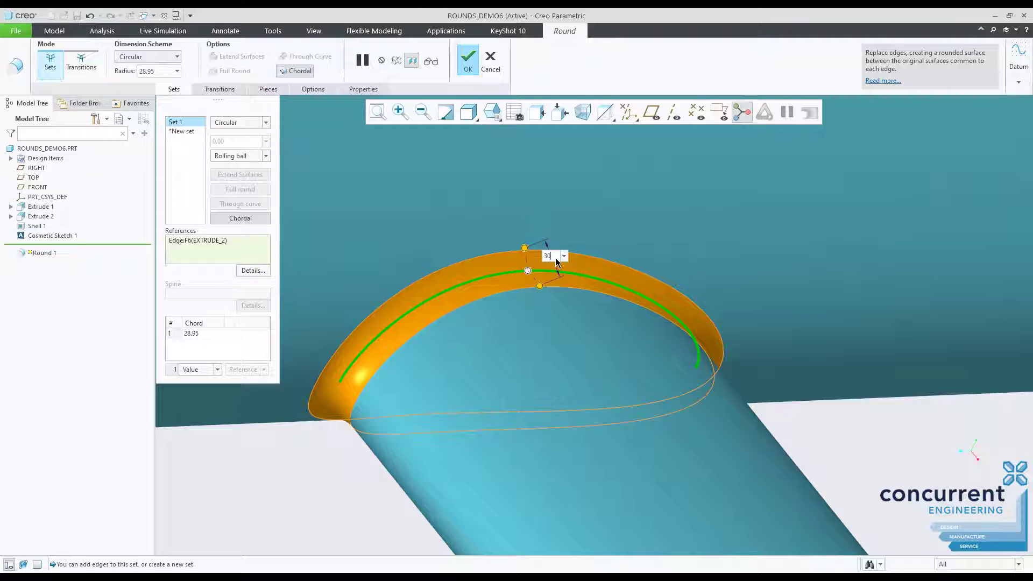
left_click(467, 59)
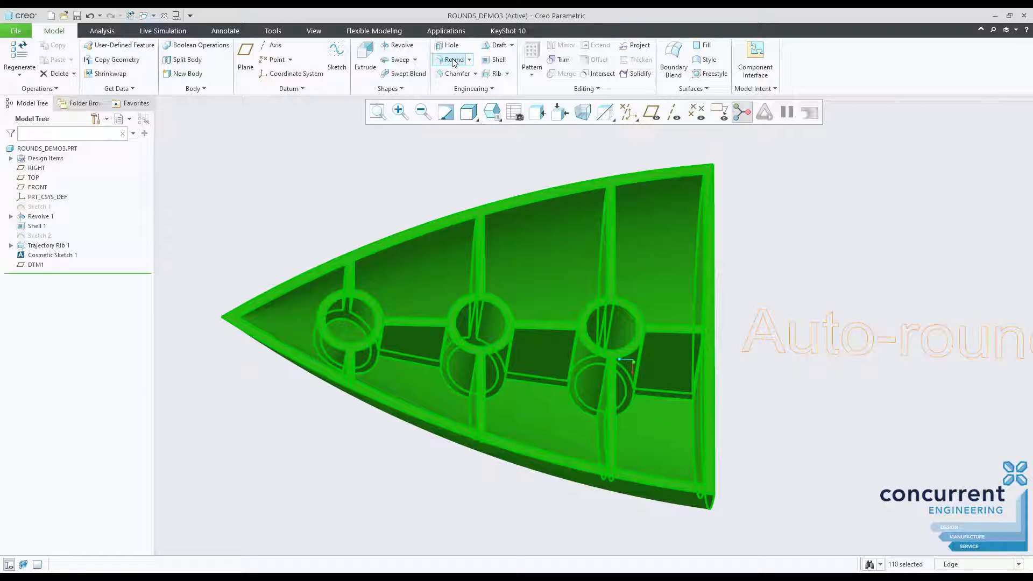
Try rounding all 110 picked edges of the ribbed shell.
left_click(453, 59)
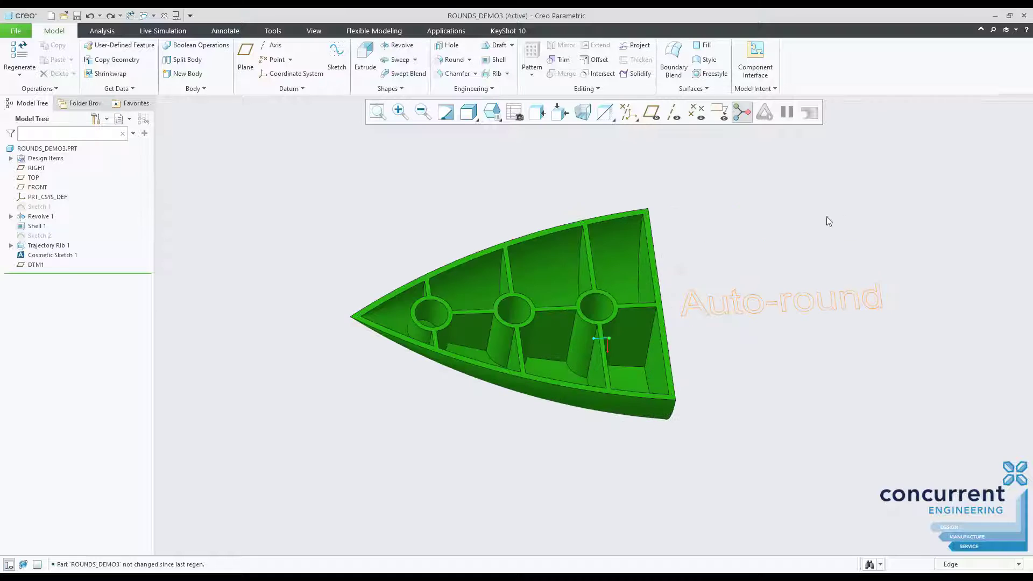
Auto-round Body 1 of the ribbed shell with convex 2.00 and concave 3.00 radii.
left_click(468, 59)
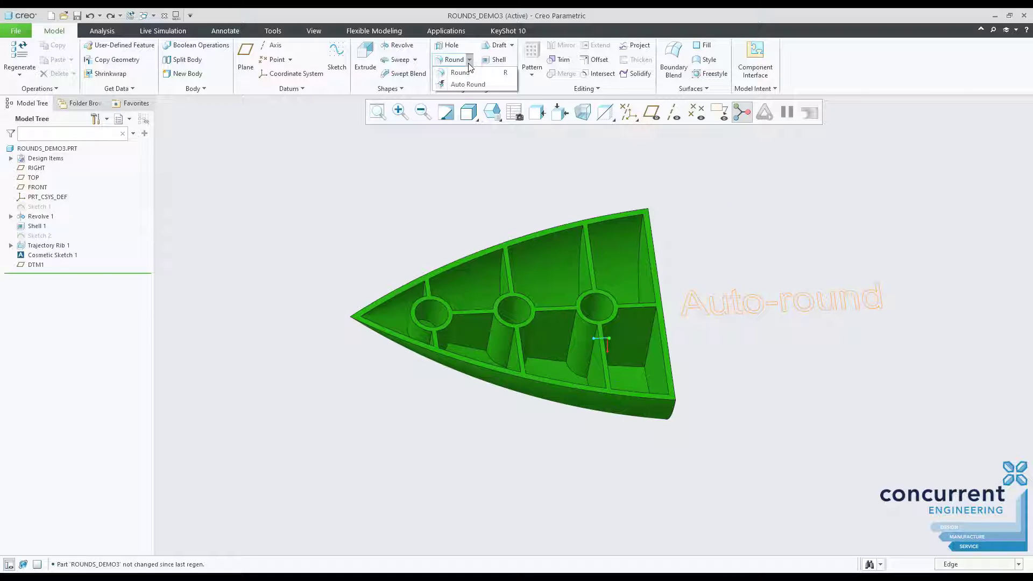
left_click(467, 84)
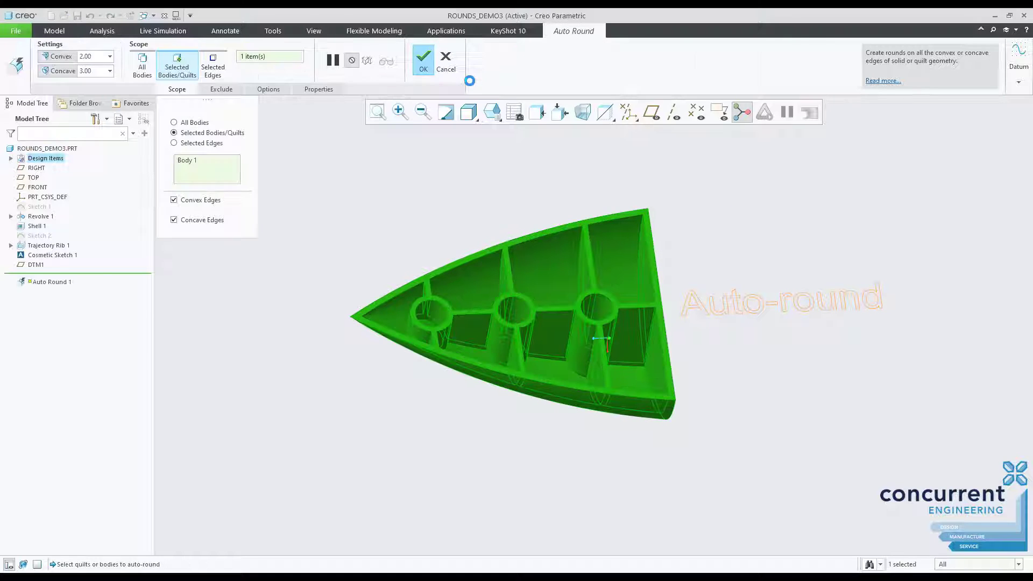
left_click(89, 56)
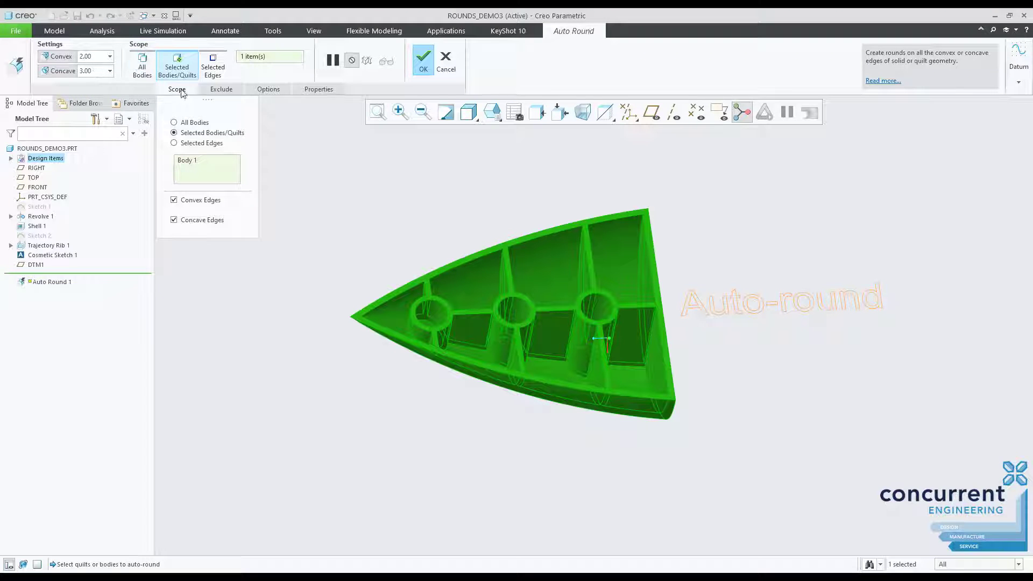
left_click(221, 89)
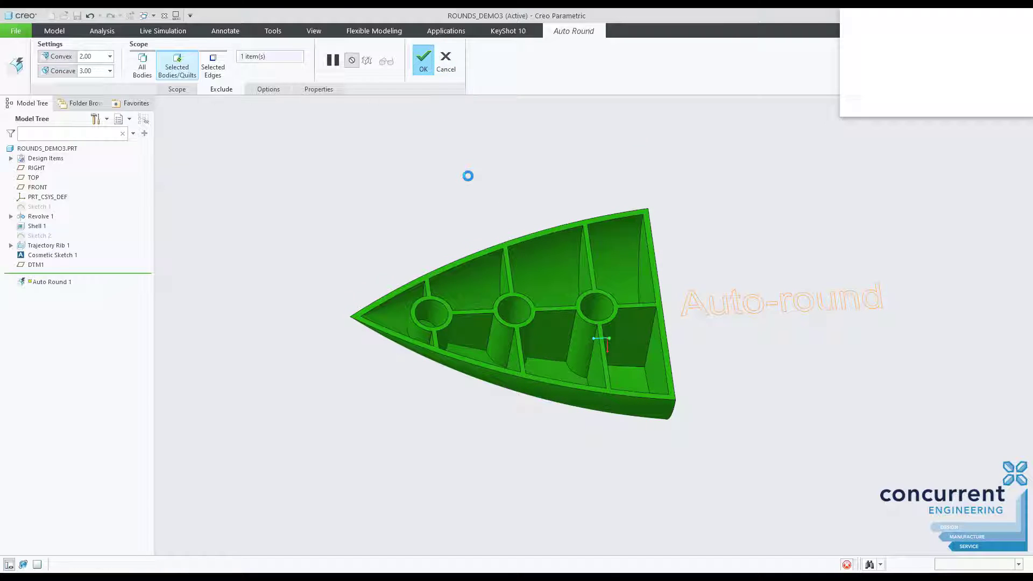
left_click(422, 58)
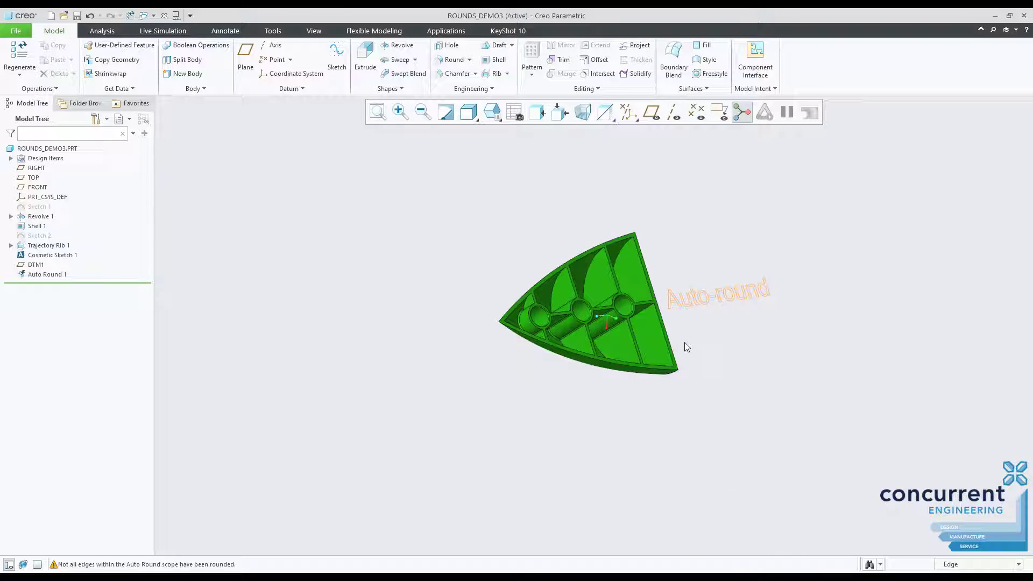
left_click(377, 112)
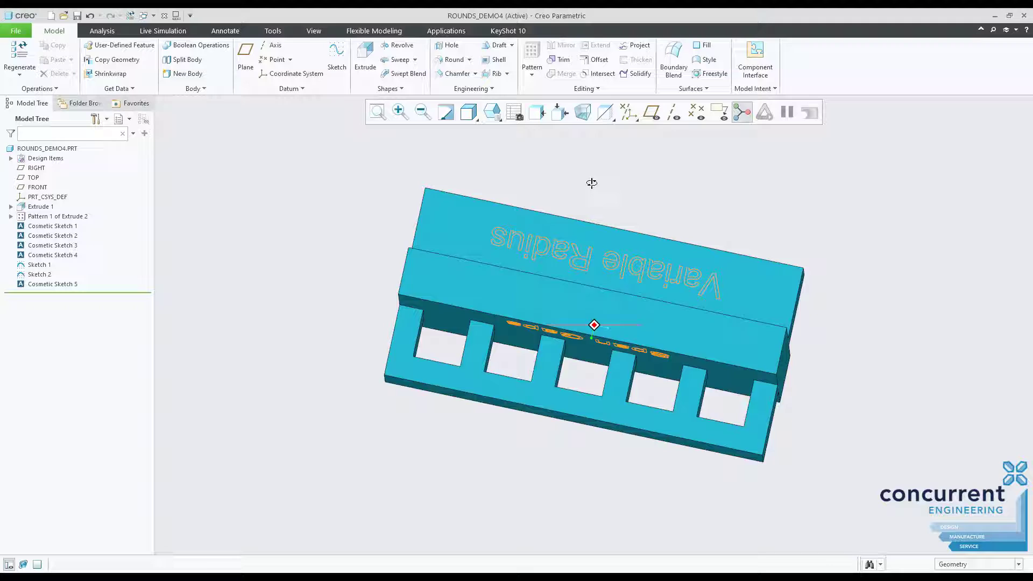
Select both long edges of the top rib and confirm a Full Round across them.
left_click_drag(590, 182, 712, 363)
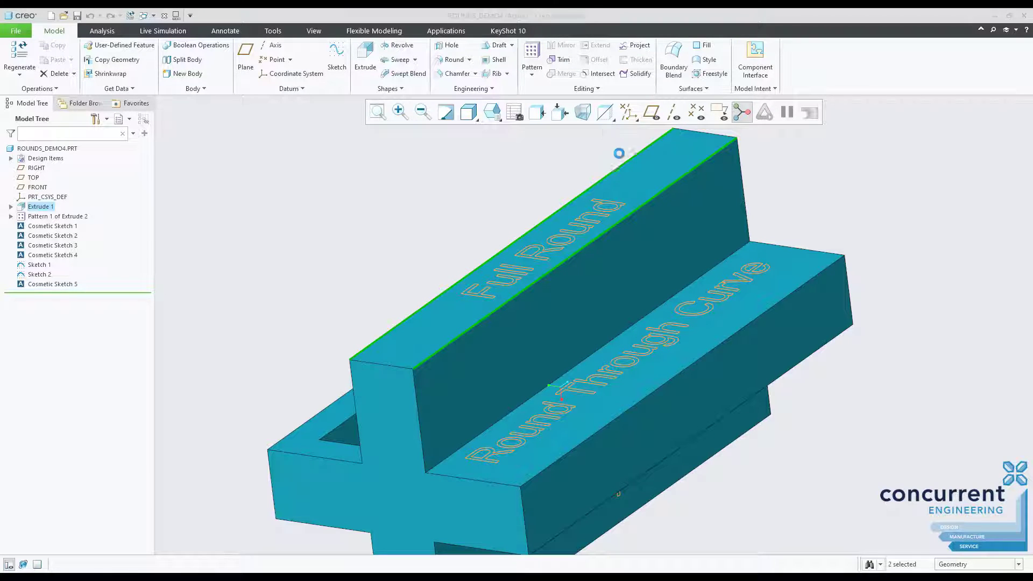
left_click(454, 59)
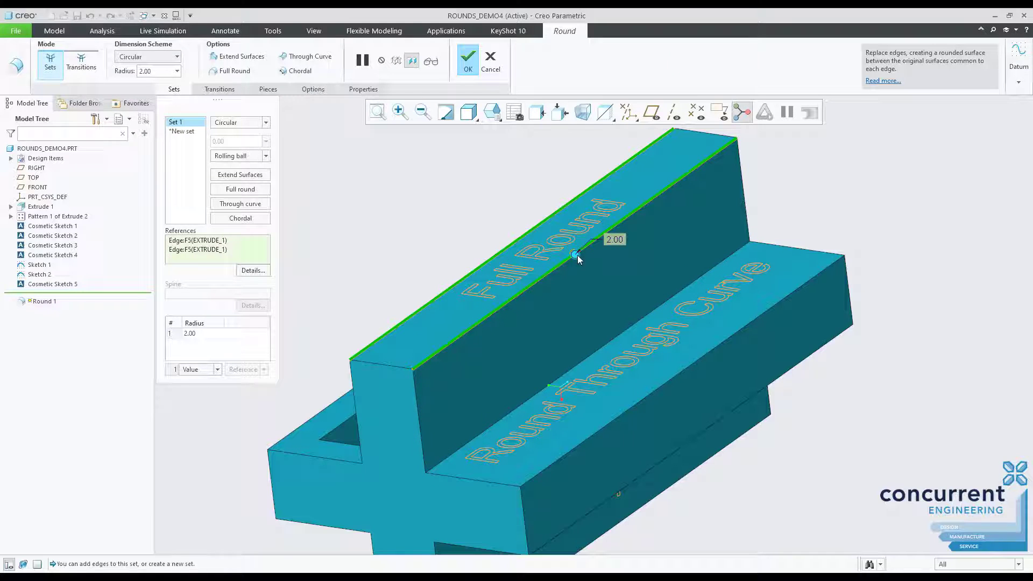
left_click_drag(575, 256, 586, 277)
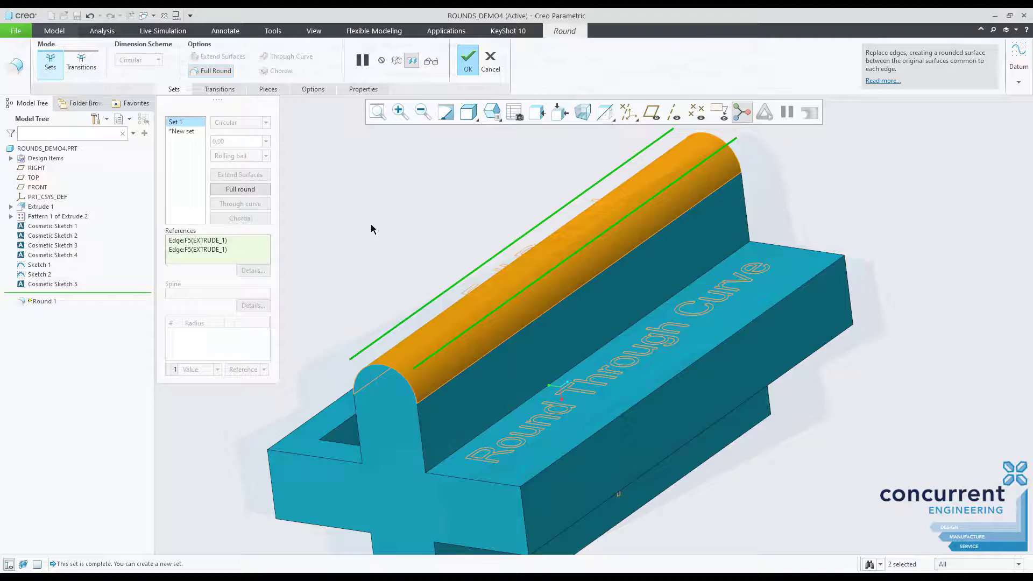
left_click(468, 59)
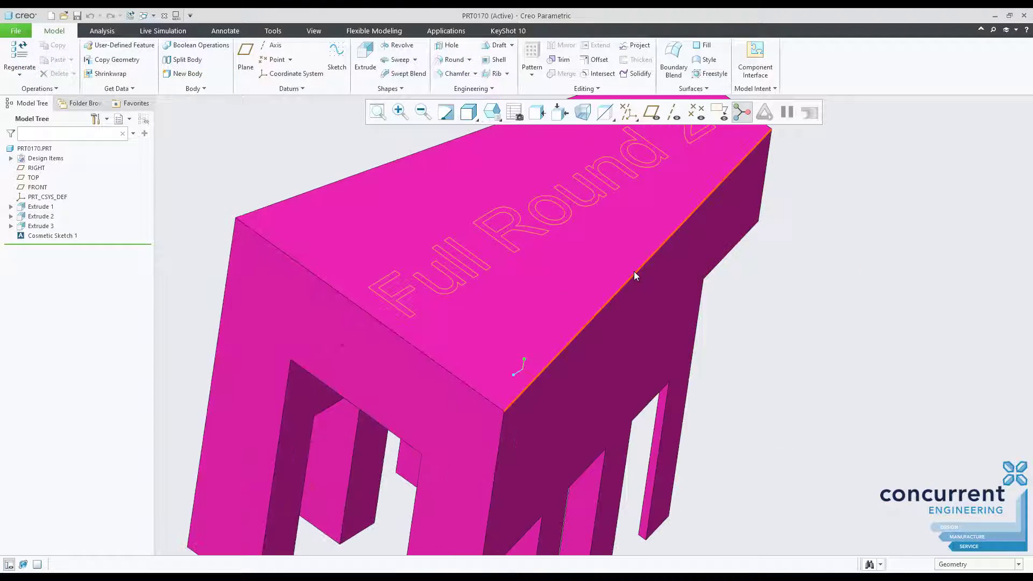
left_click(453, 60)
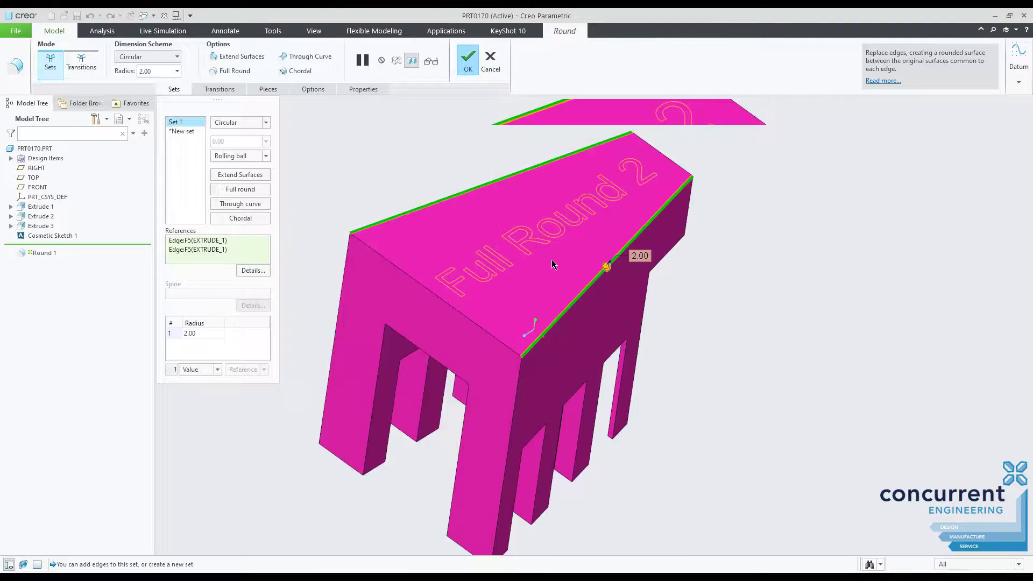
left_click(467, 59)
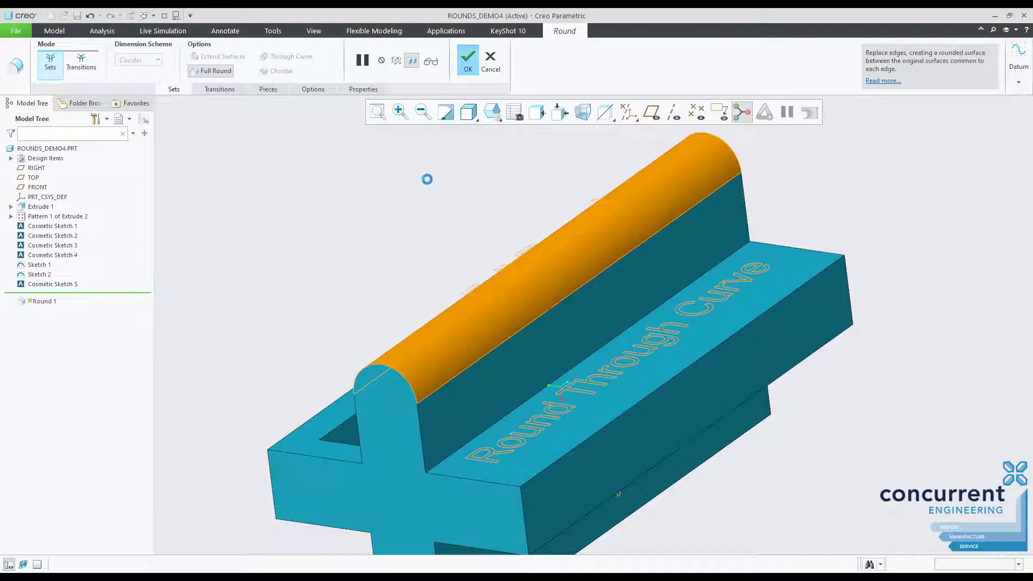
left_click(467, 58)
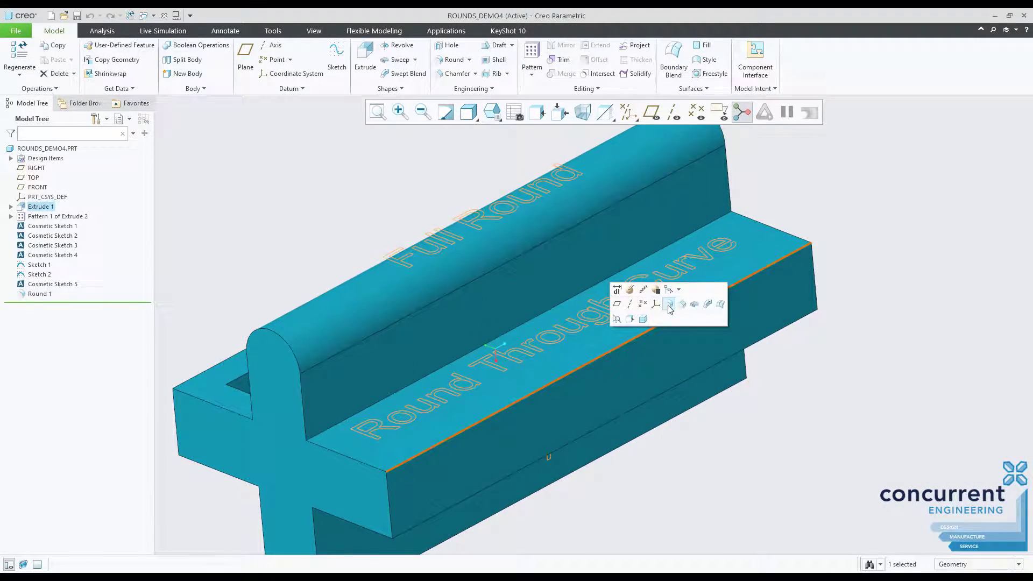
left_click(669, 303)
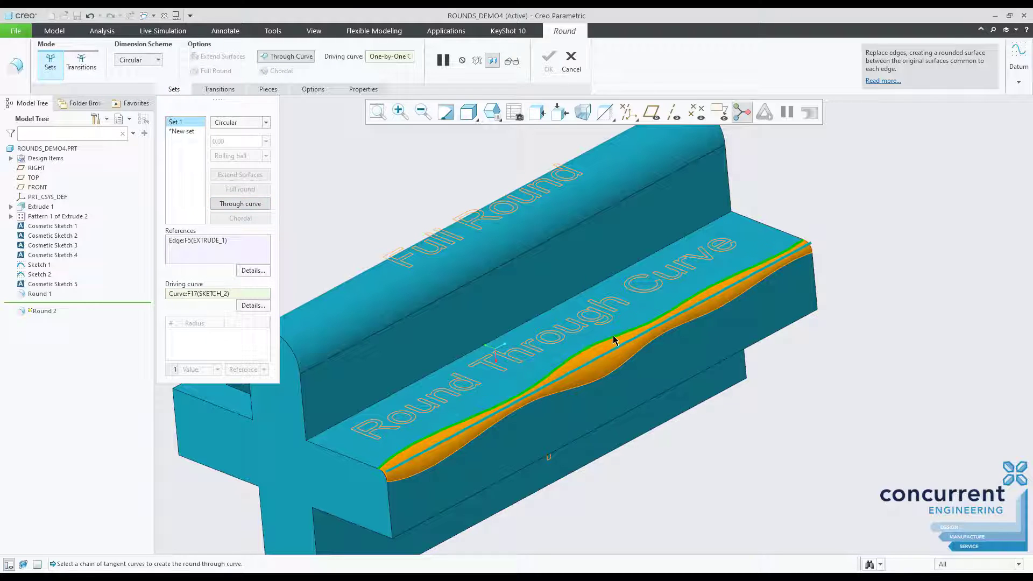
Drive the ledge round's width with the wavy Sketch 2 curve.
left_click(548, 61)
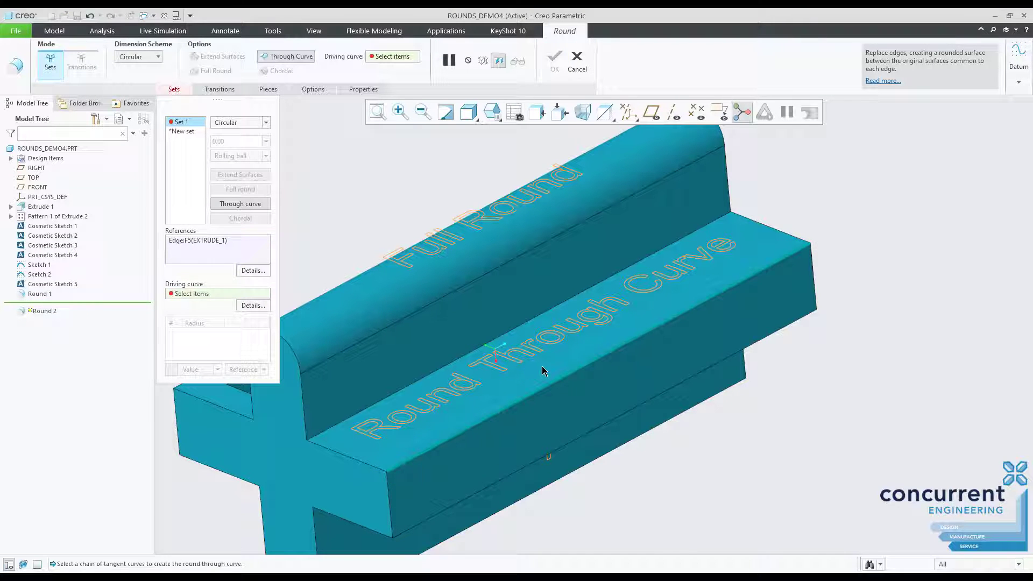
left_click(553, 59)
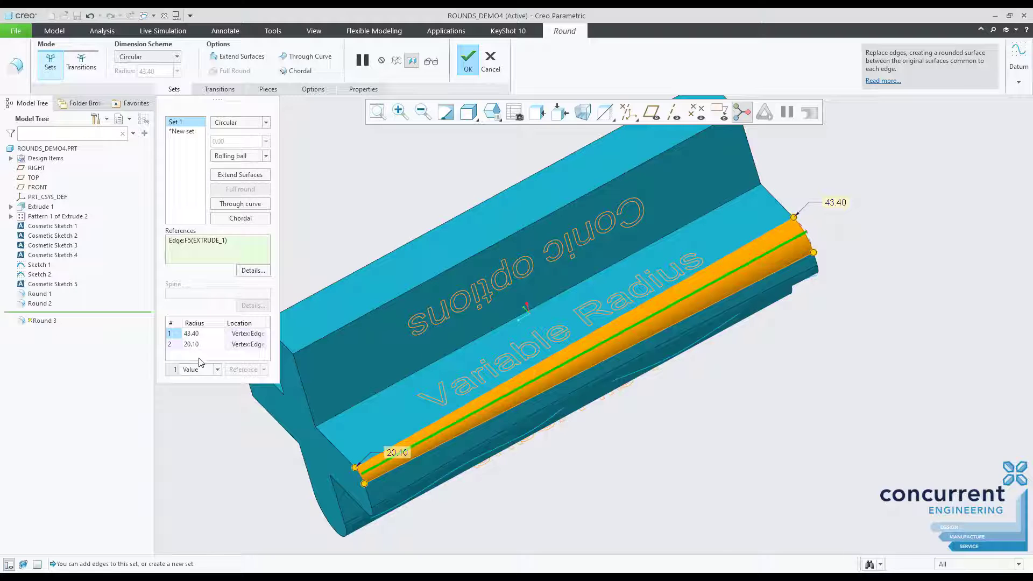
Add intermediate radius points 17.60 and 38.30 to the variable round and finish it.
left_click(718, 276)
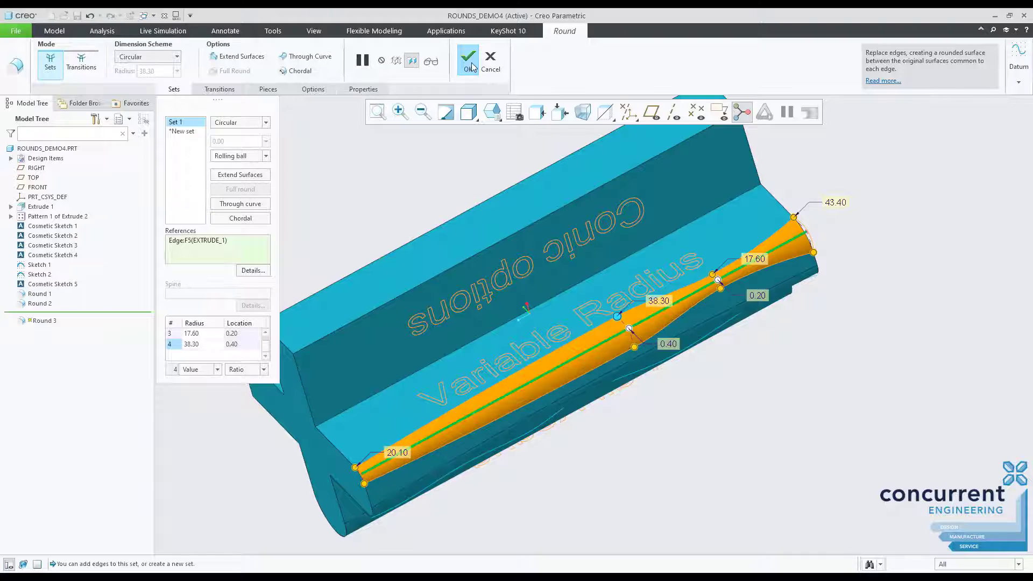
left_click(467, 59)
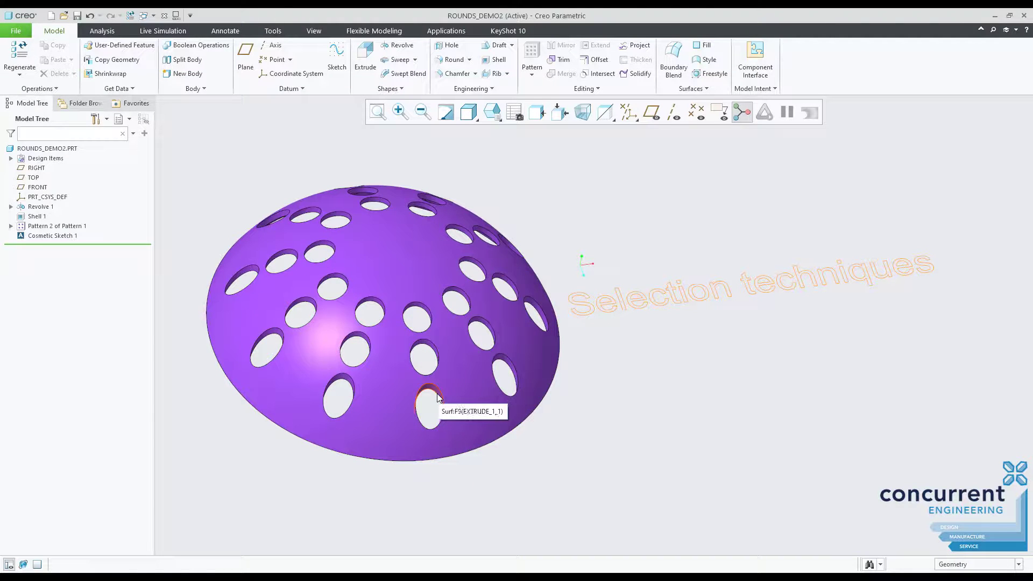
Round all dome hole edges at 5.00, then start a 5.00 slot-edge round.
left_click(429, 412)
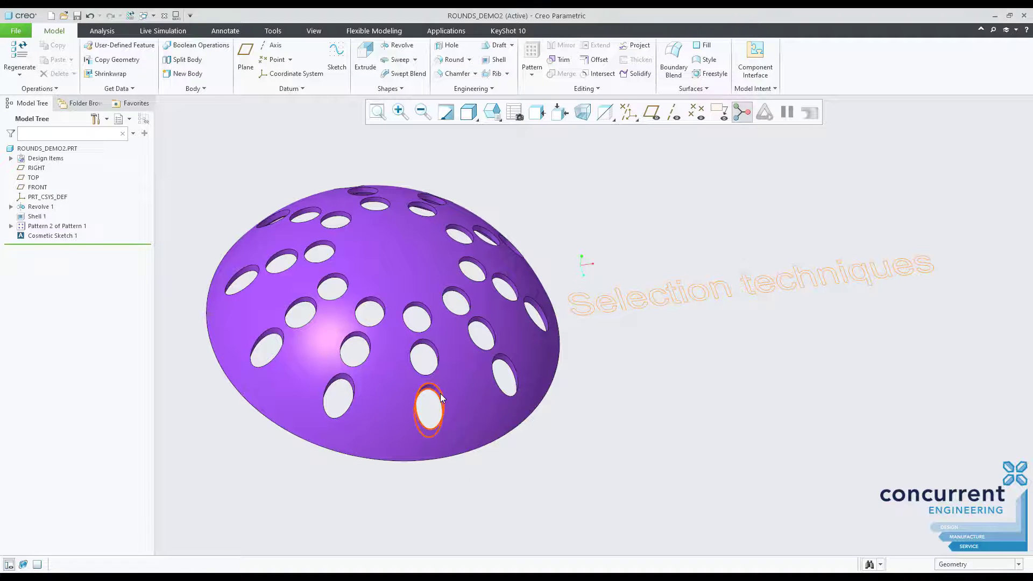
left_click(37, 217)
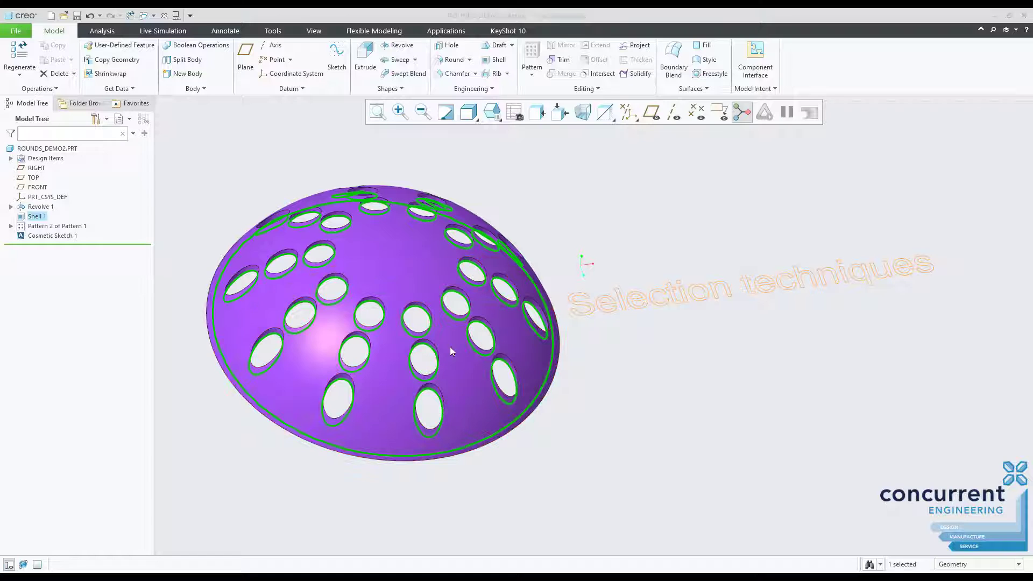
left_click(453, 60)
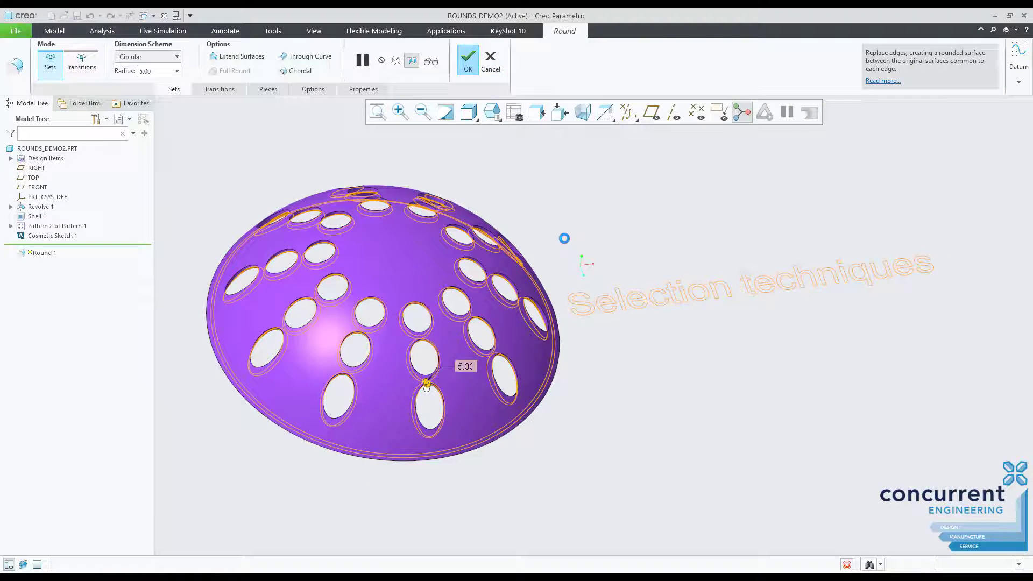
left_click(468, 59)
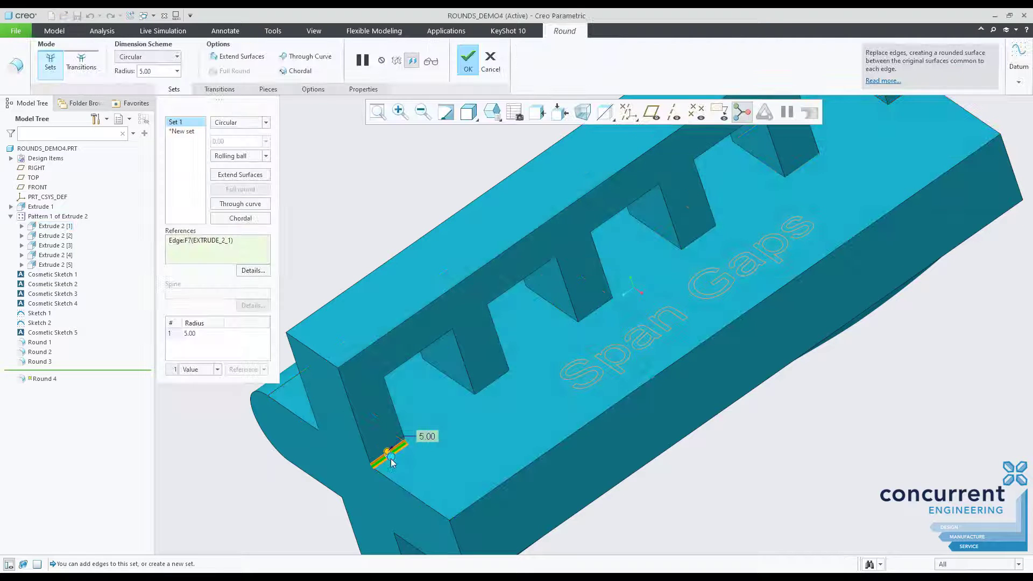
Replace the slot-edge round with a round between the two Span Gaps faces.
left_click_drag(393, 451, 388, 461)
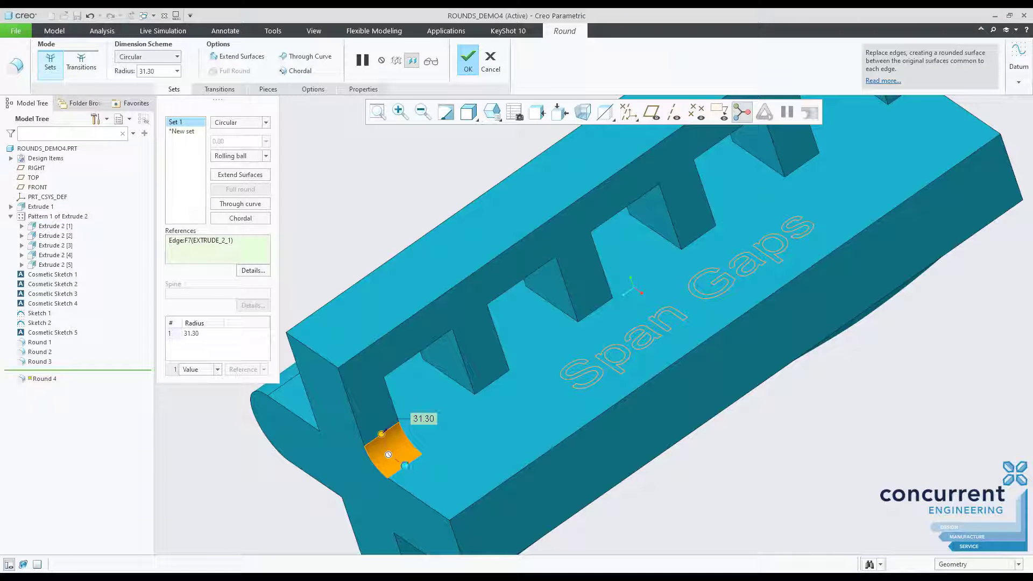
left_click(596, 306)
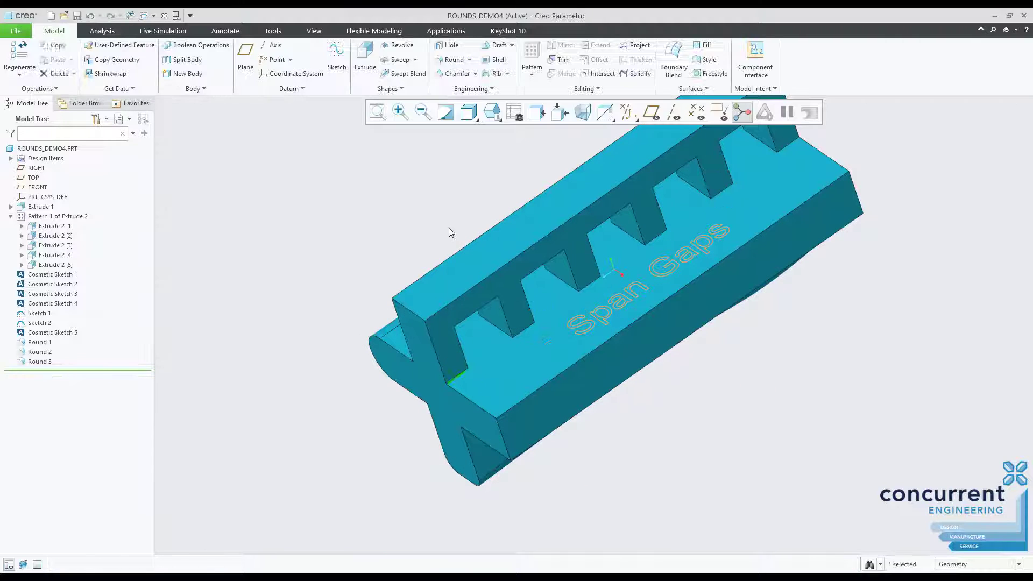
left_click(41, 206)
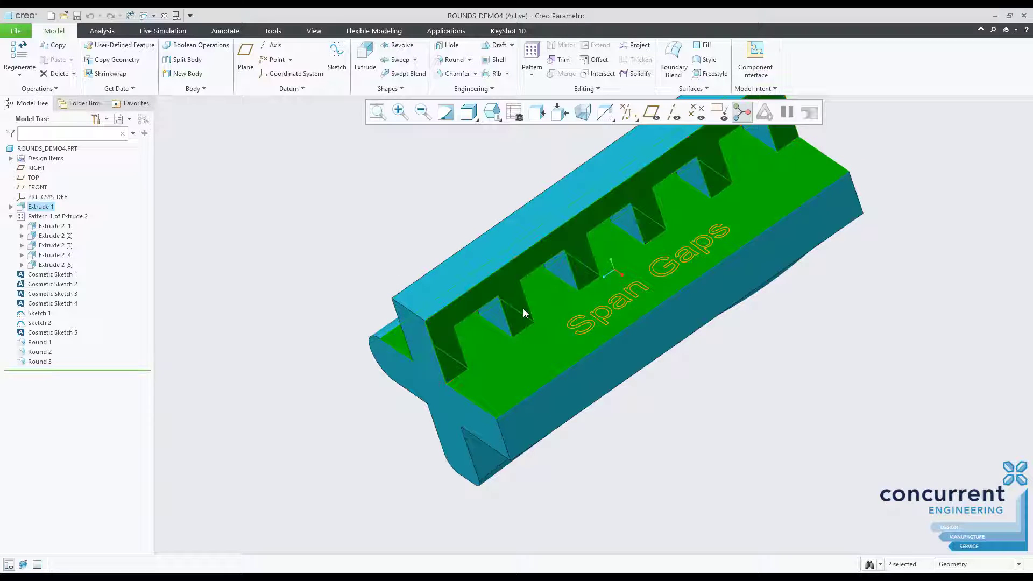
left_click(454, 59)
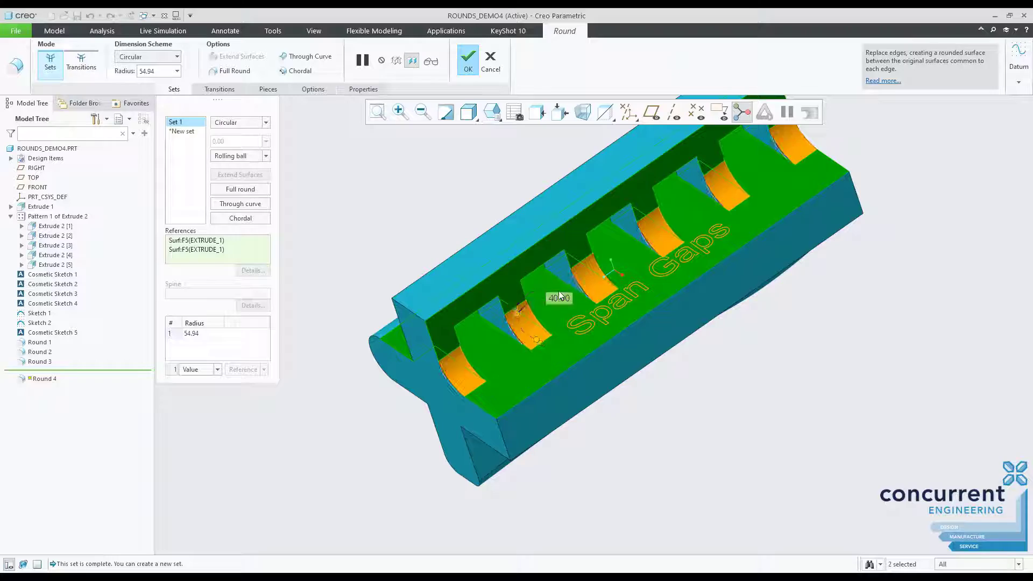
left_click(467, 60)
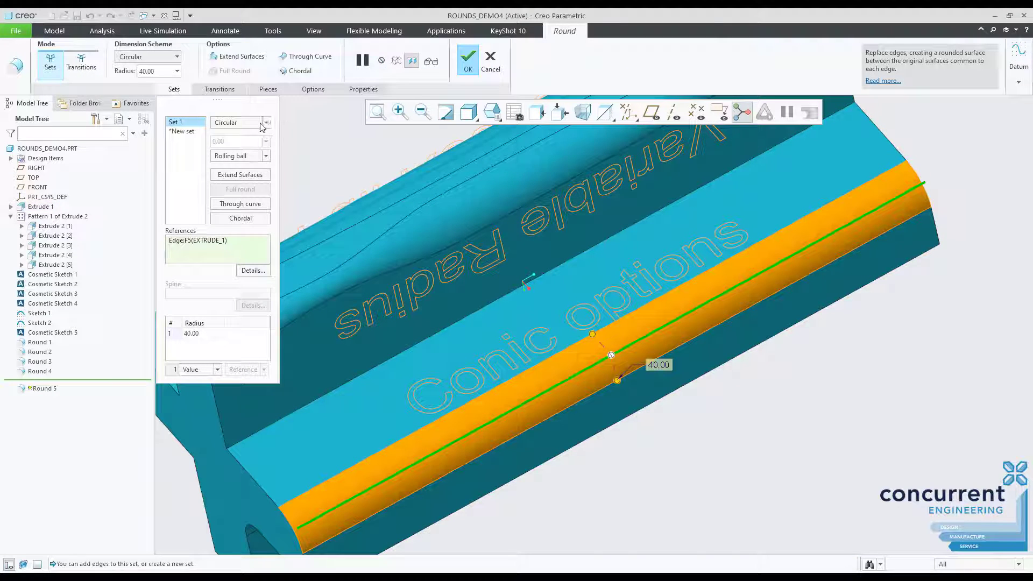
Make the edge a D1 x D2 conic round, 65.50 by 28.30, rho 0.80.
left_click(265, 123)
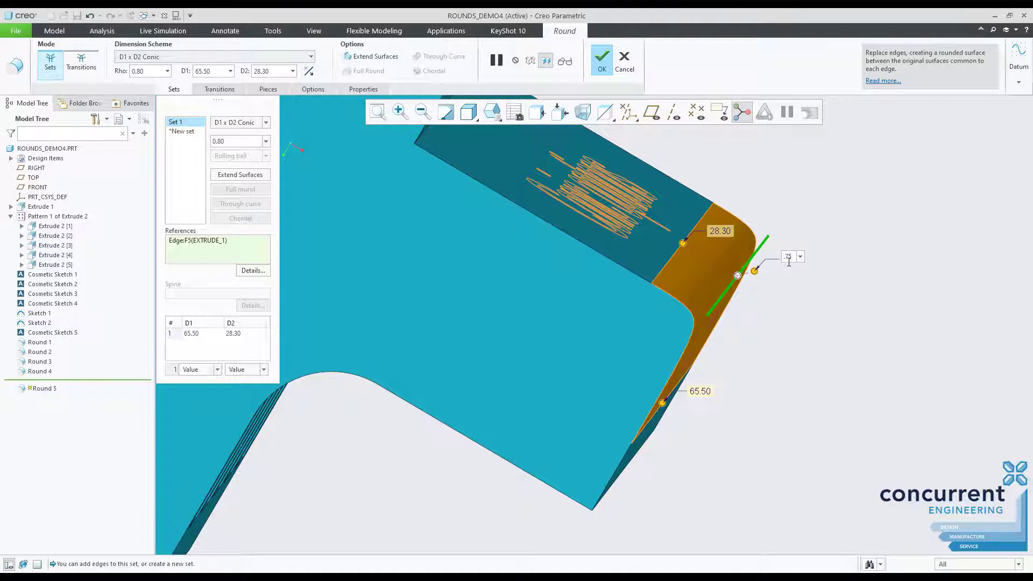
left_click(600, 56)
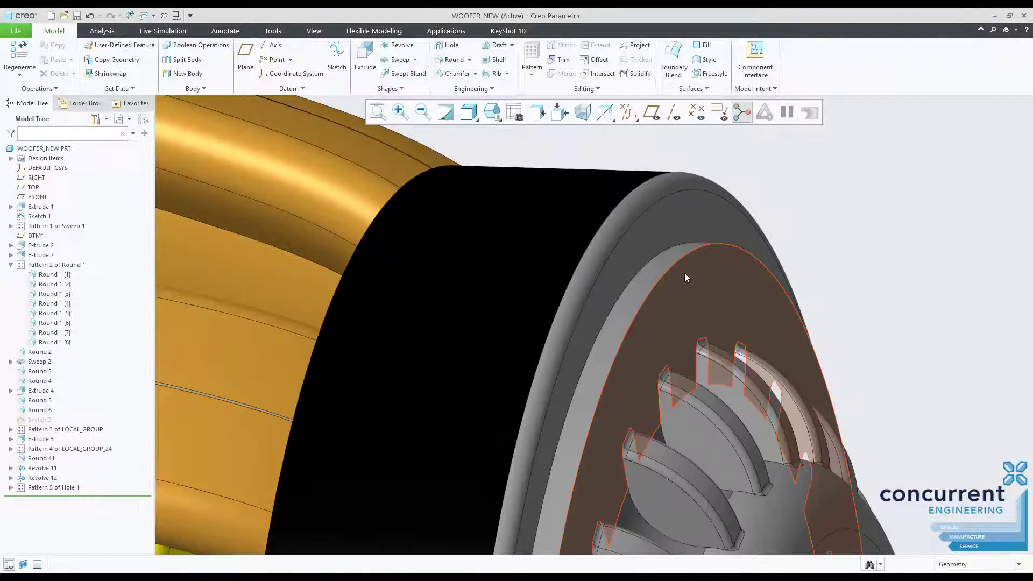
Give the woofer rim edge a conic round with rho 0.50 and distance 1.00.
left_click(39, 361)
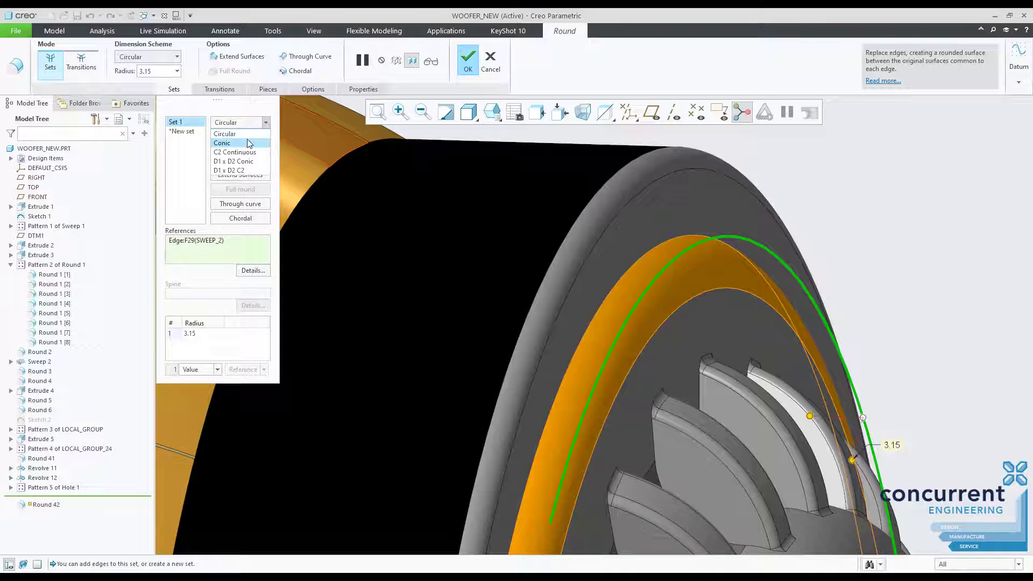
left_click(223, 143)
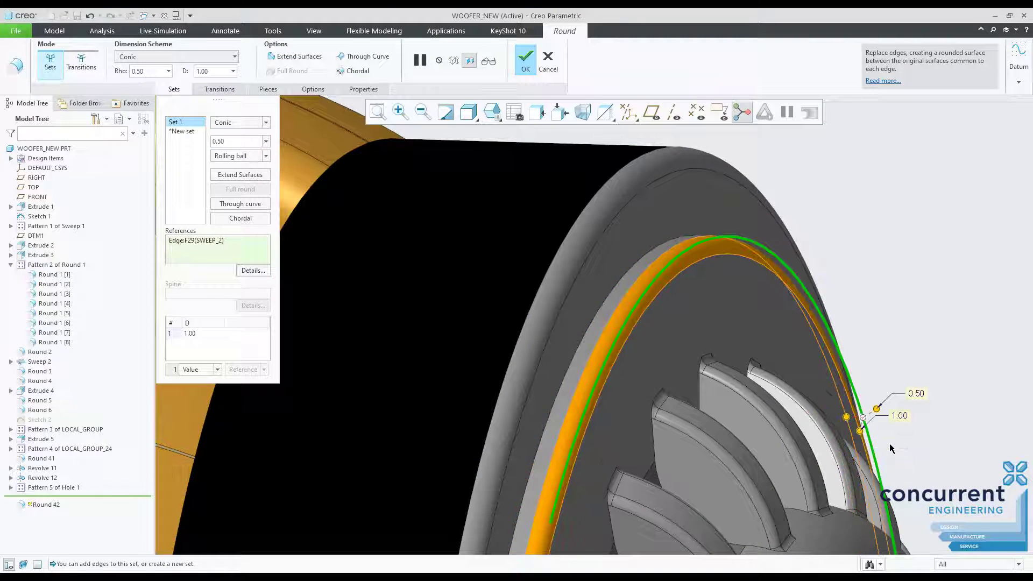
double_click(913, 393)
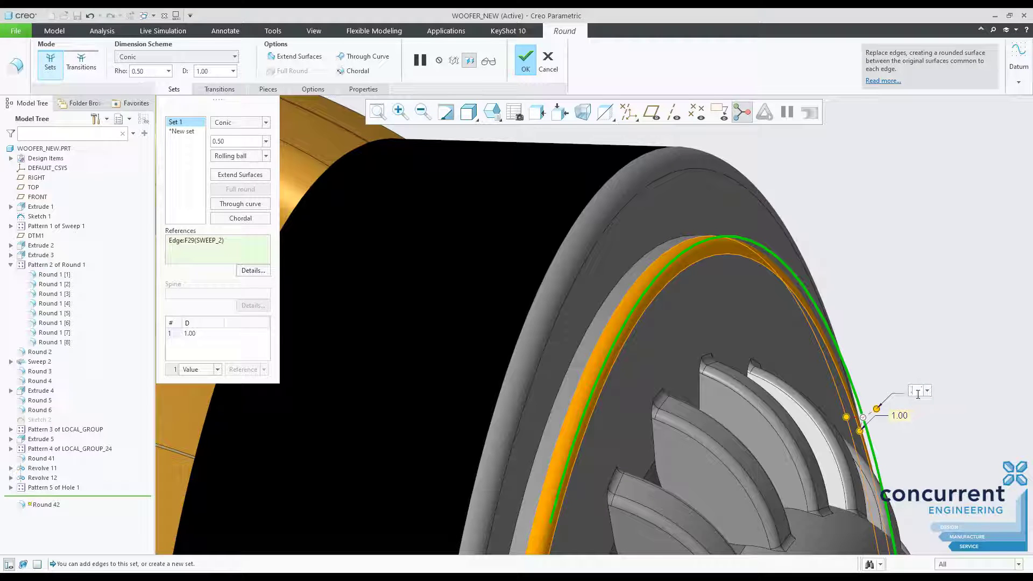
left_click(524, 59)
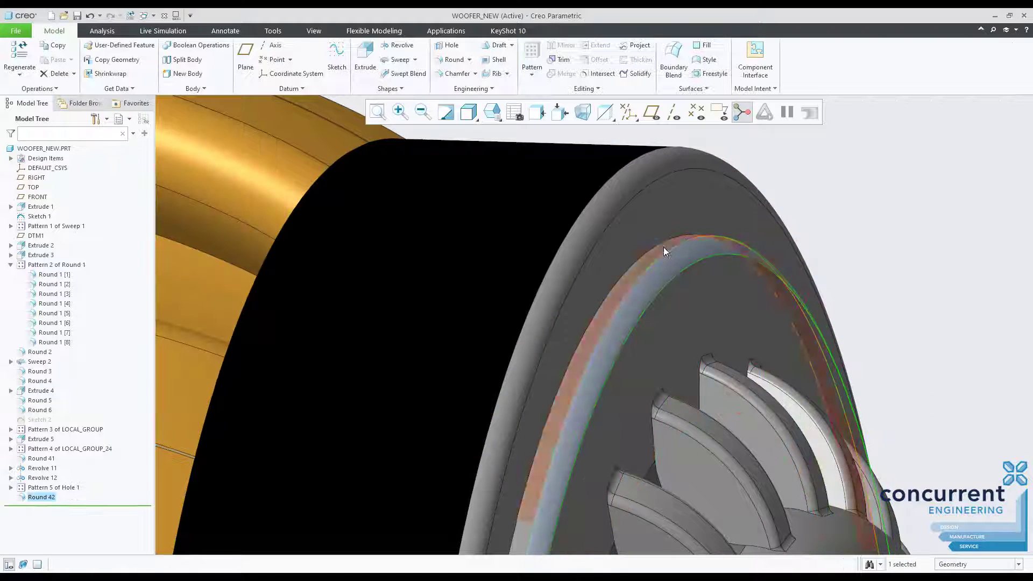